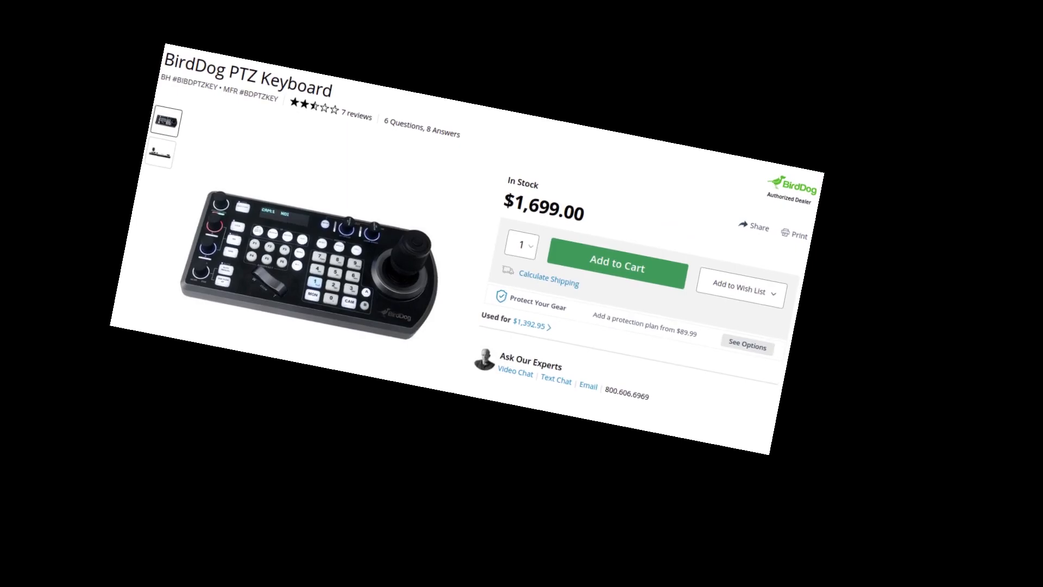
Switch the Dicaffeine web interface to the Control page showing the player is not running
{"action": "left_click", "coordinate": [617, 268]}
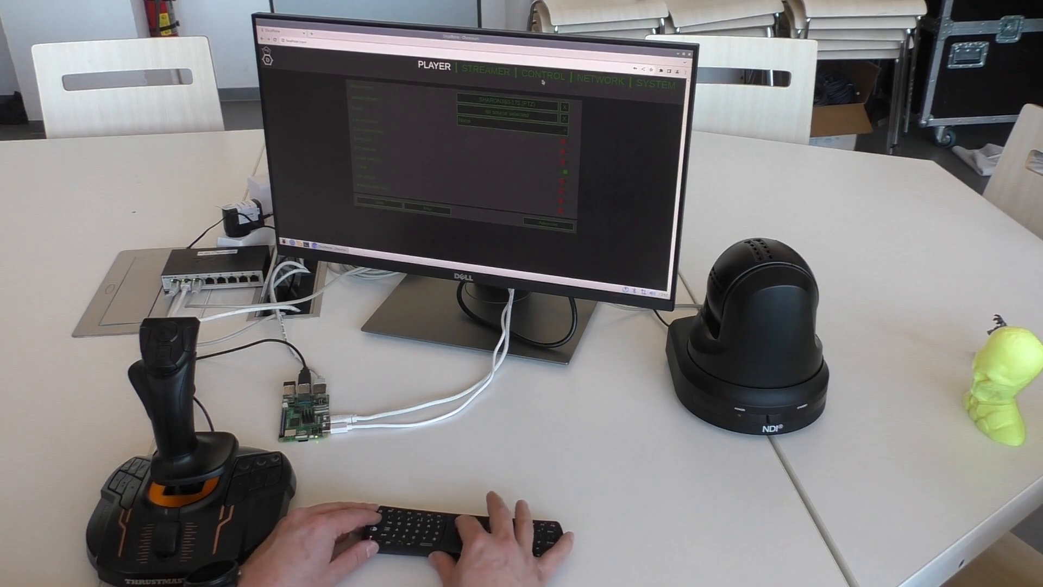
{"action": "left_click", "coordinate": [544, 76]}
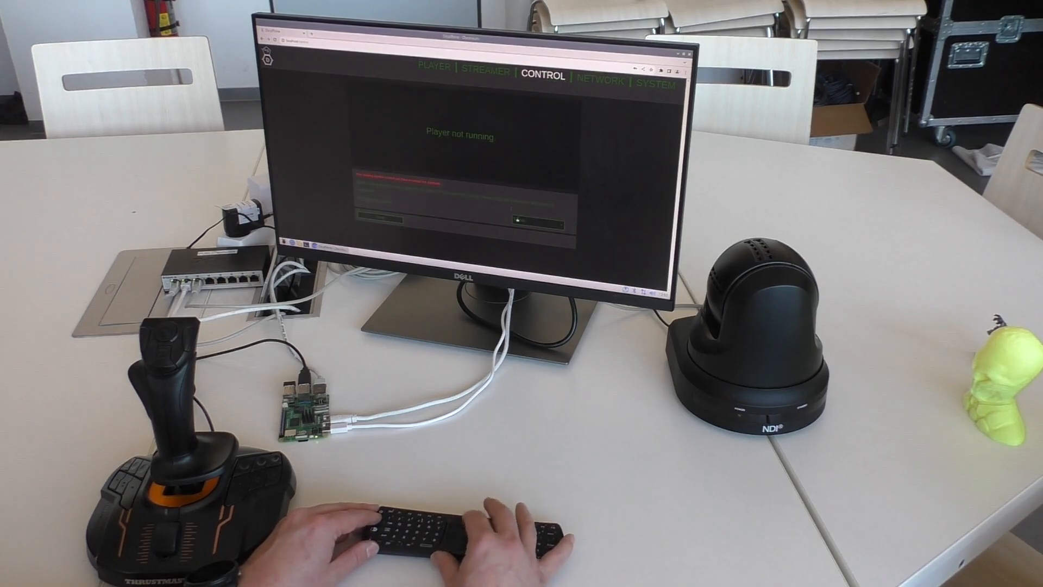